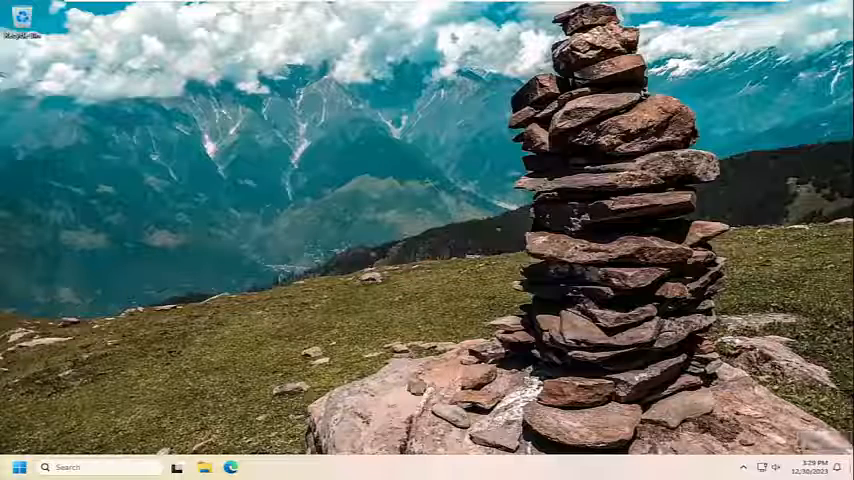
Search 'device manager' from the Start menu and launch it.
click(18, 467)
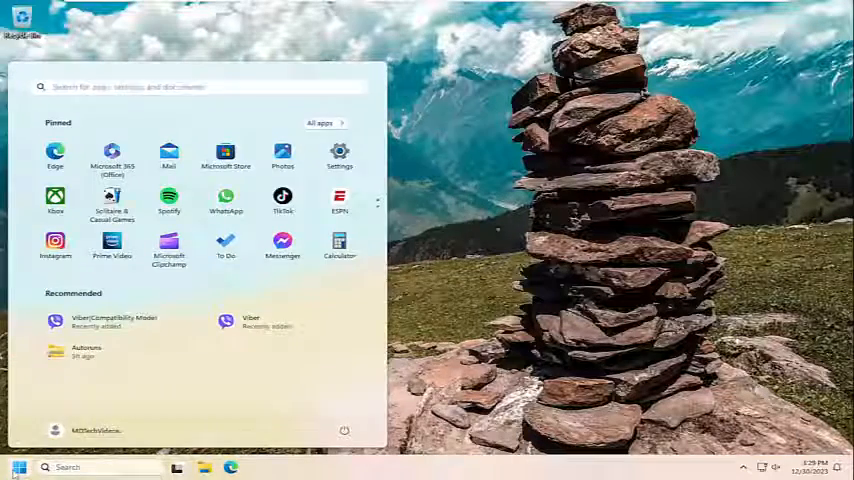
text(device manager)
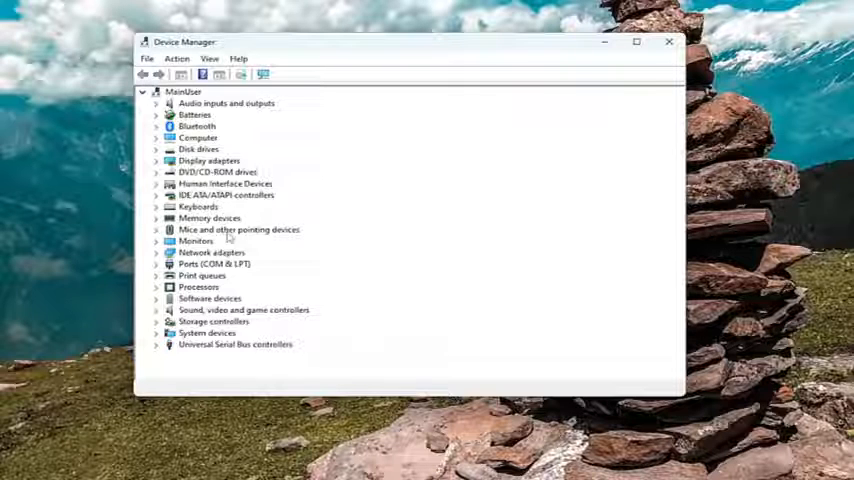
Expand Sound, video and game controllers and right-click High Definition Audio Device.
click(166, 309)
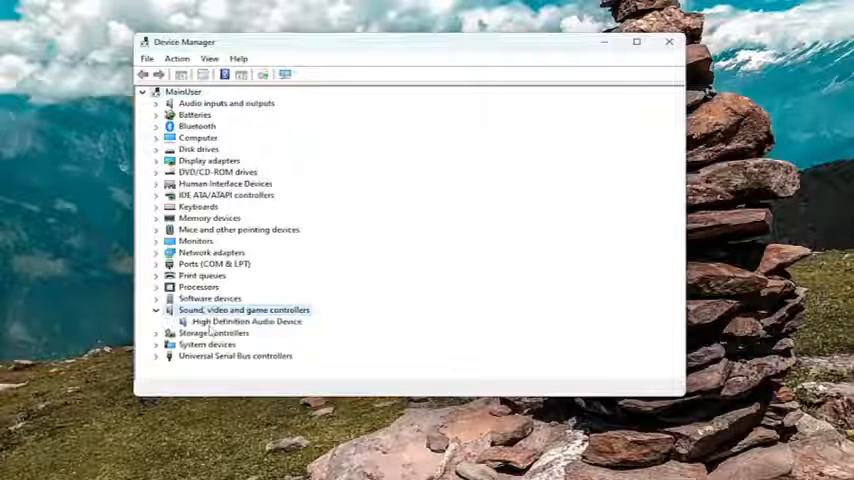
click(247, 322)
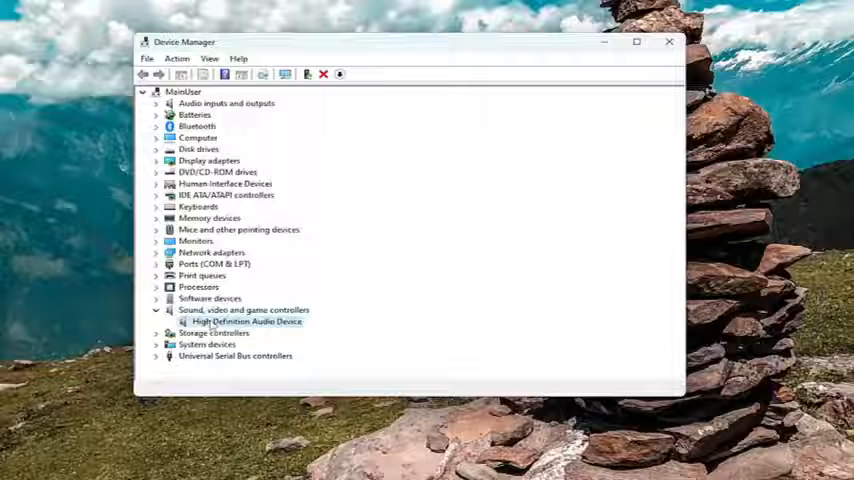
right_click(251, 321)
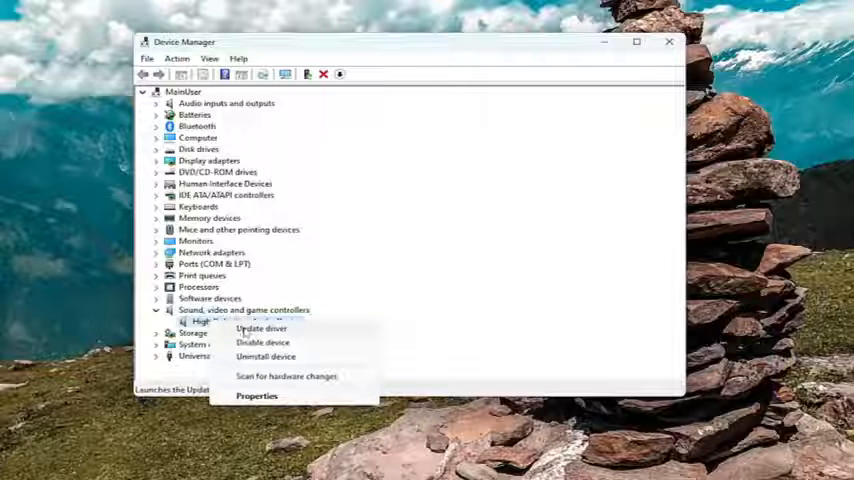
Update the driver by picking High Definition Audio Device from this computer's driver list.
click(261, 328)
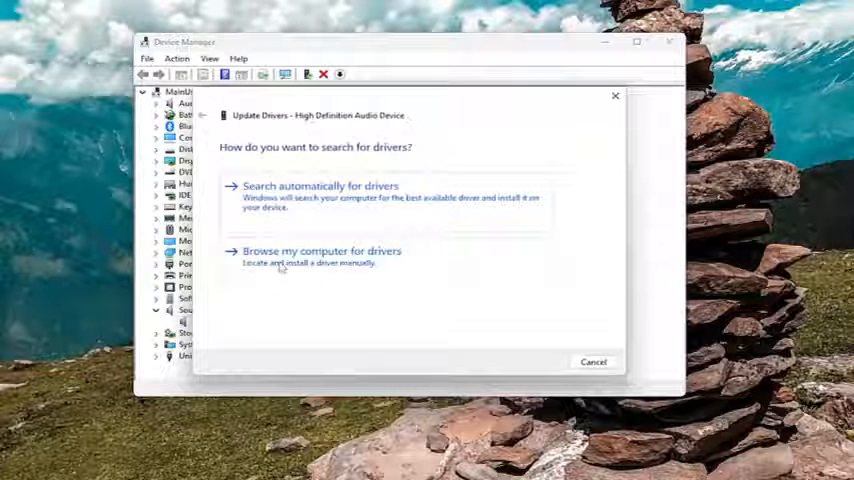
click(322, 251)
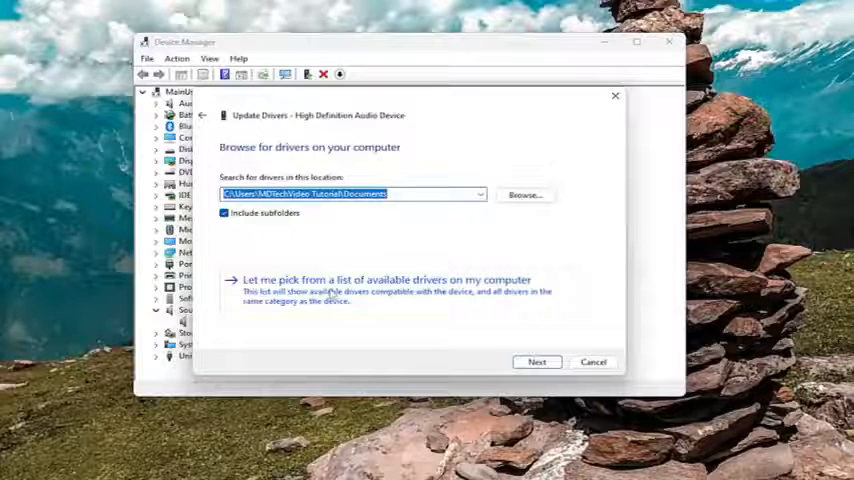
click(390, 279)
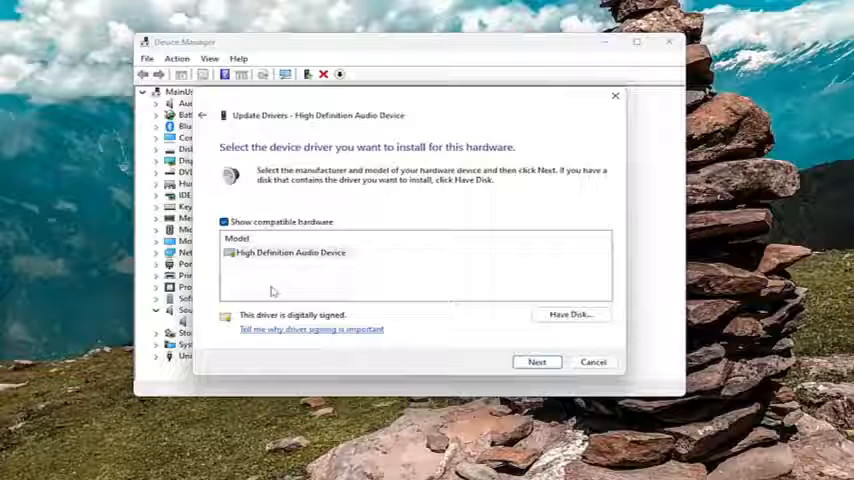
click(537, 362)
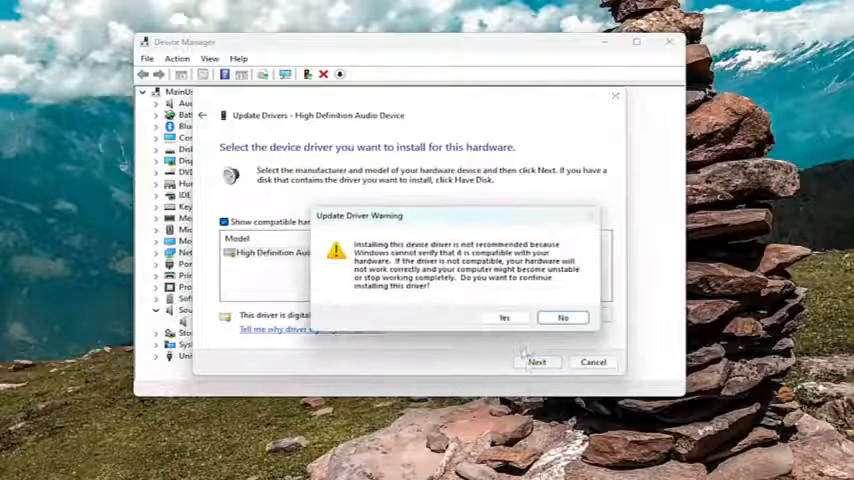
click(504, 317)
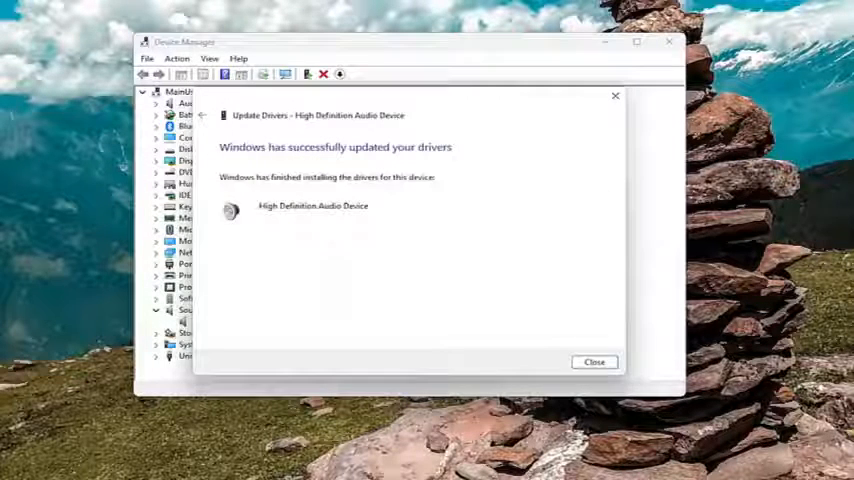
click(594, 361)
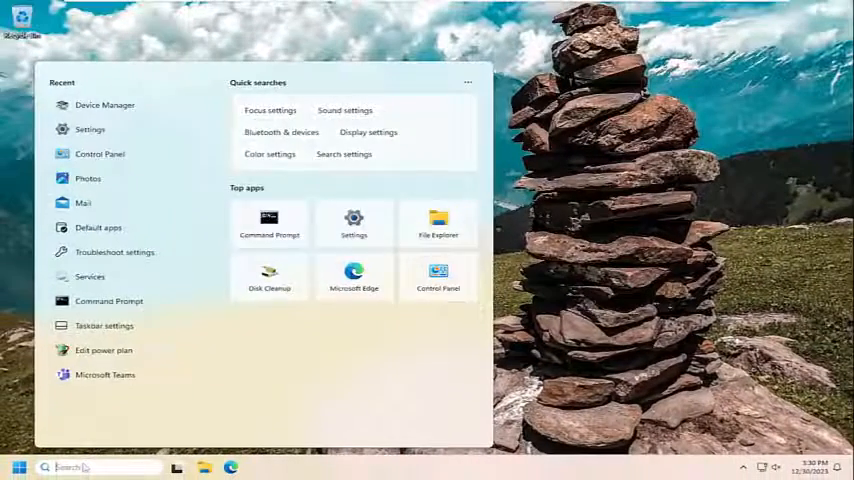
Search 'control panel' from the taskbar and open it.
text(control panel)
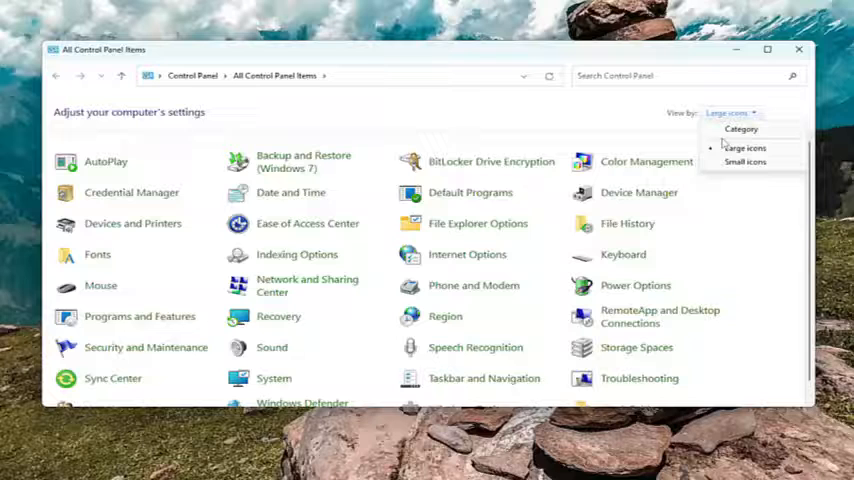
View Control Panel as large icons, open Sound, and open Speakers properties.
click(745, 147)
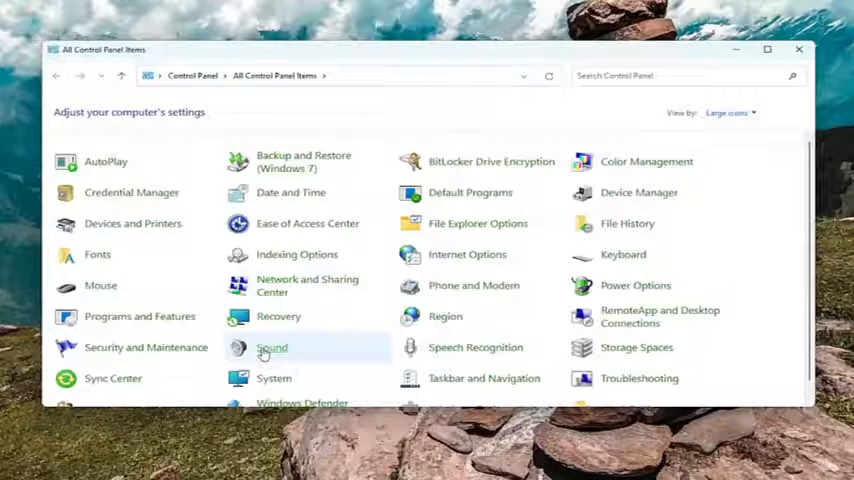
double_click(271, 347)
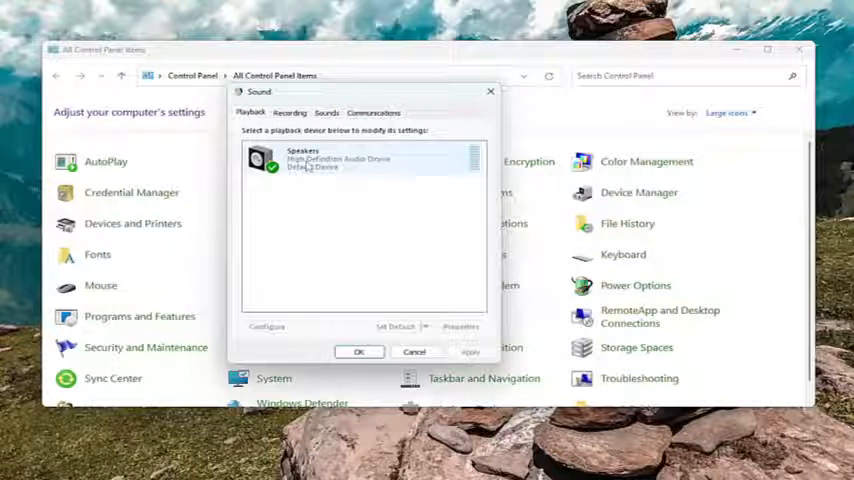
click(461, 326)
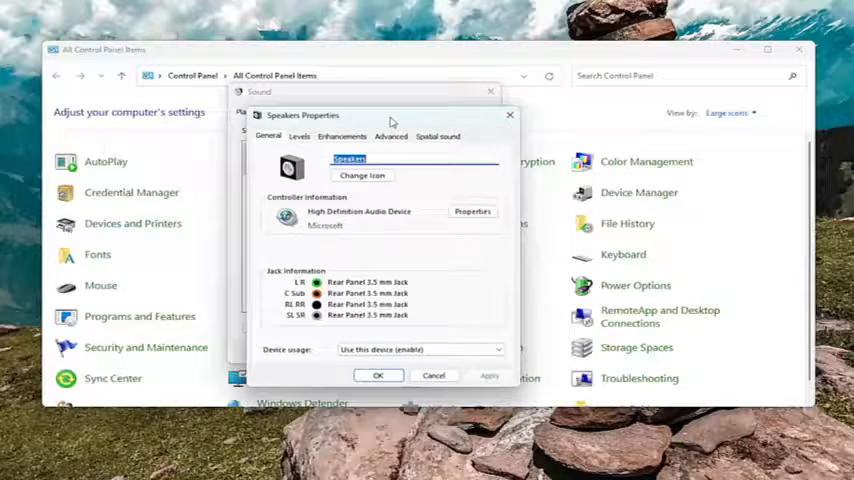
Check Disable all enhancements on the Speakers Enhancements tab and confirm with OK.
click(342, 118)
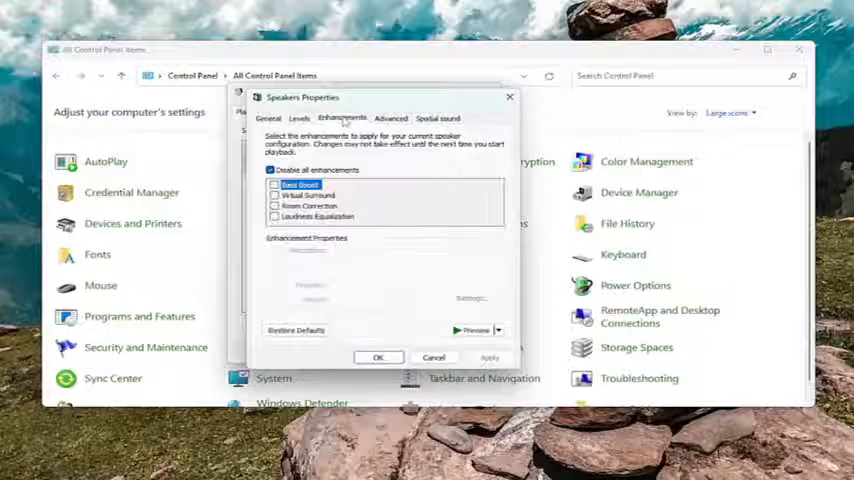
click(269, 170)
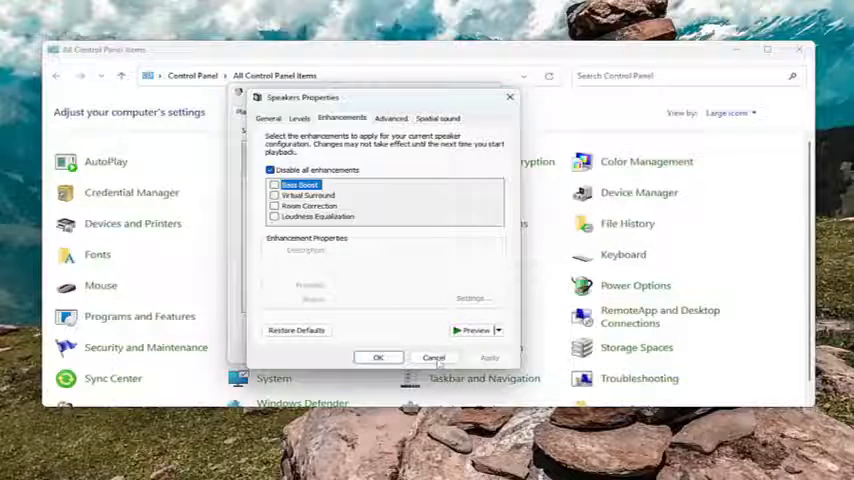
click(434, 357)
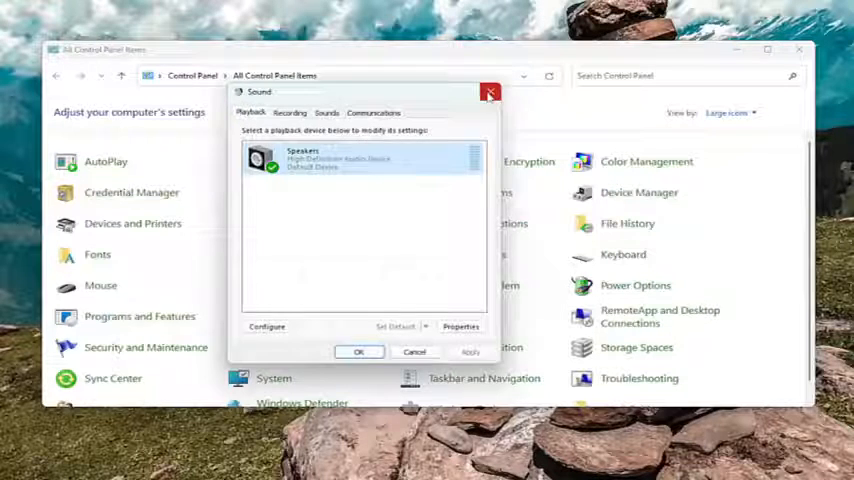
Close the Sound dialog to return to All Control Panel Items.
click(489, 92)
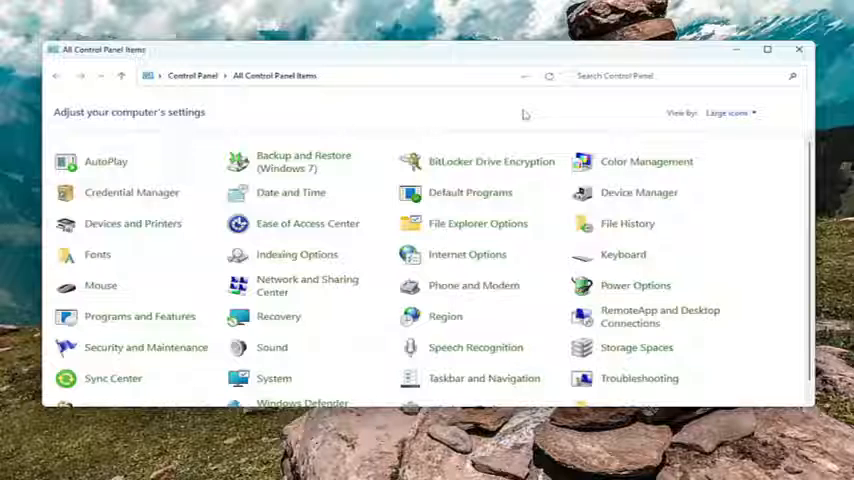
mouse_move(516, 120)
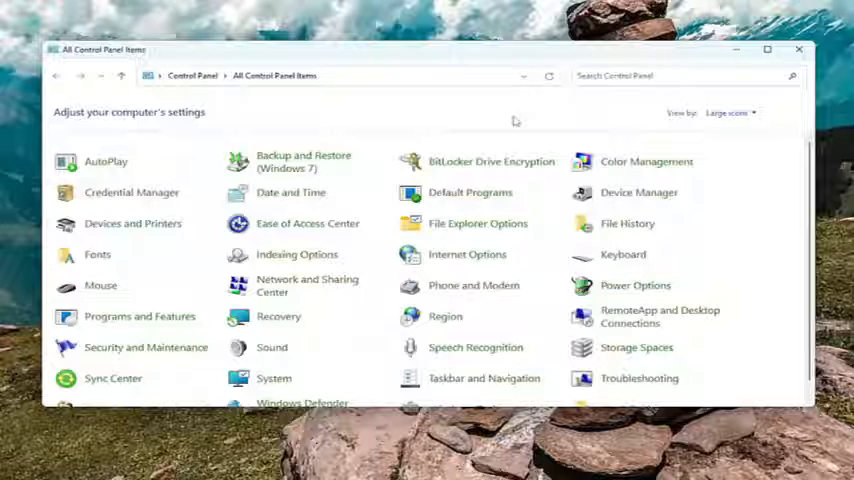